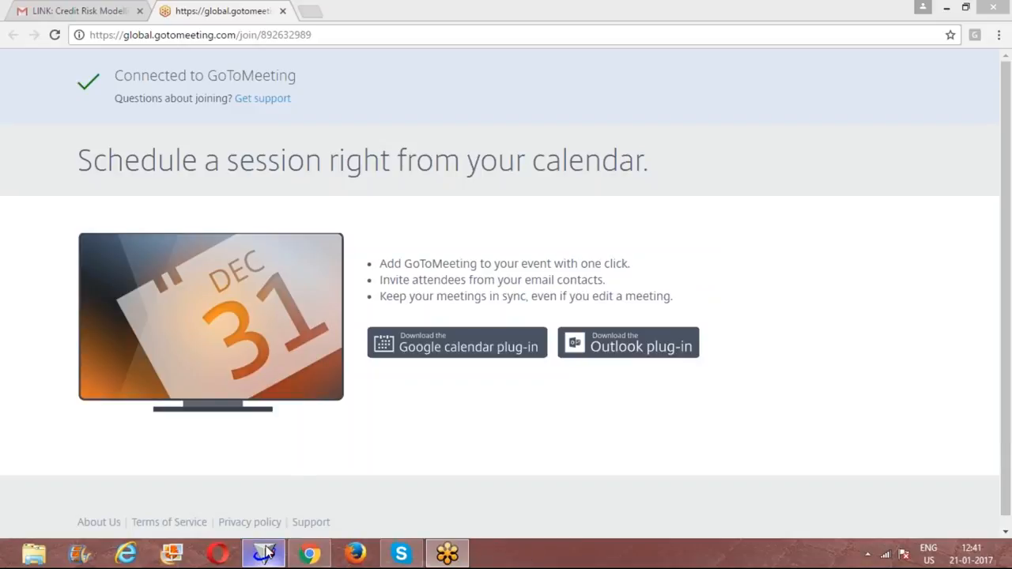
# - Switch to SAS and bring up the Appscr.German_bank_data table view
pyautogui.click(264, 553)
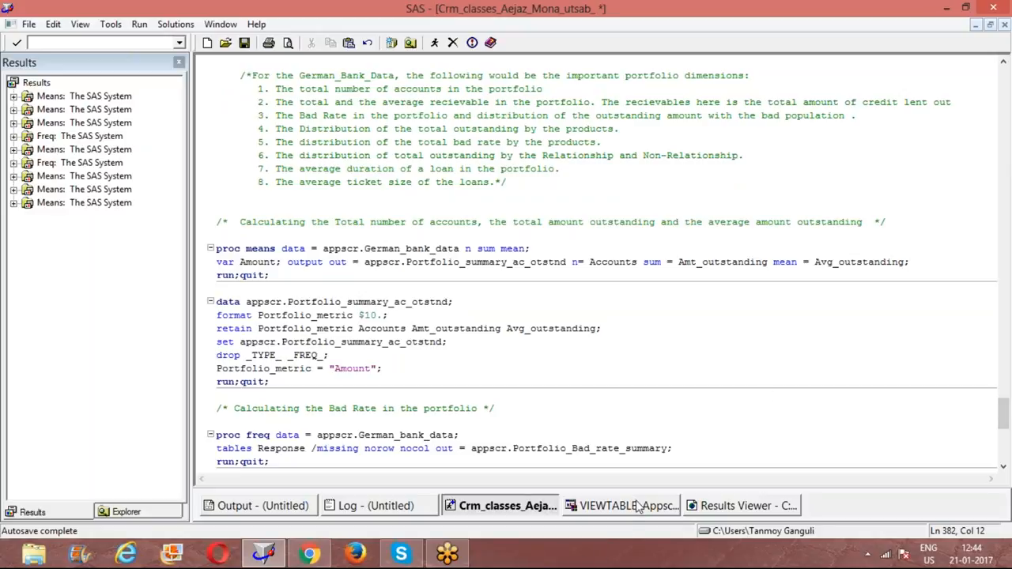
pyautogui.click(621, 505)
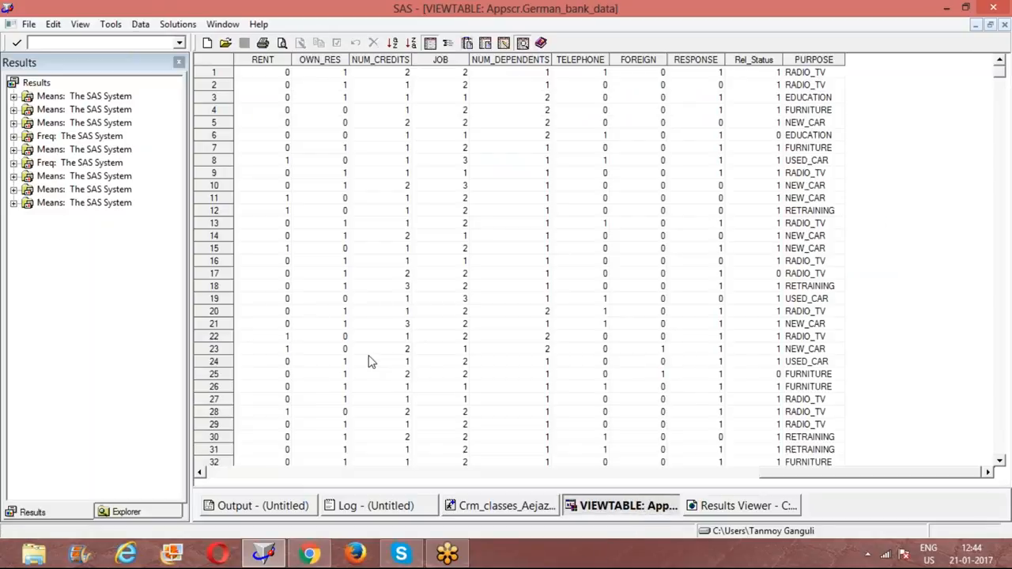
pyautogui.moveTo(307, 482)
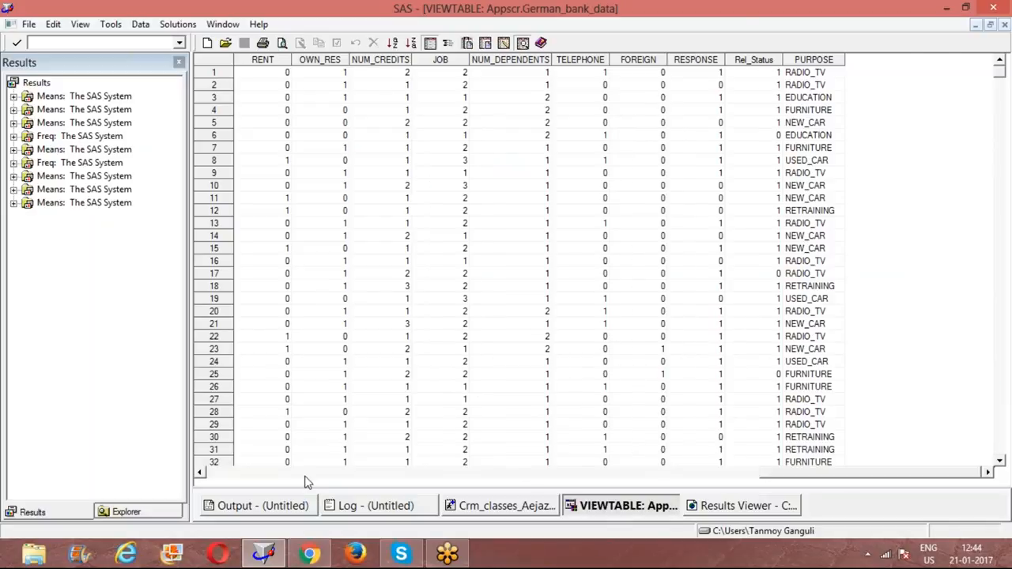
# - Browse the HISTORY and AMOUNT columns, then return to the Crm_classes portfolio program
pyautogui.hscroll(3)
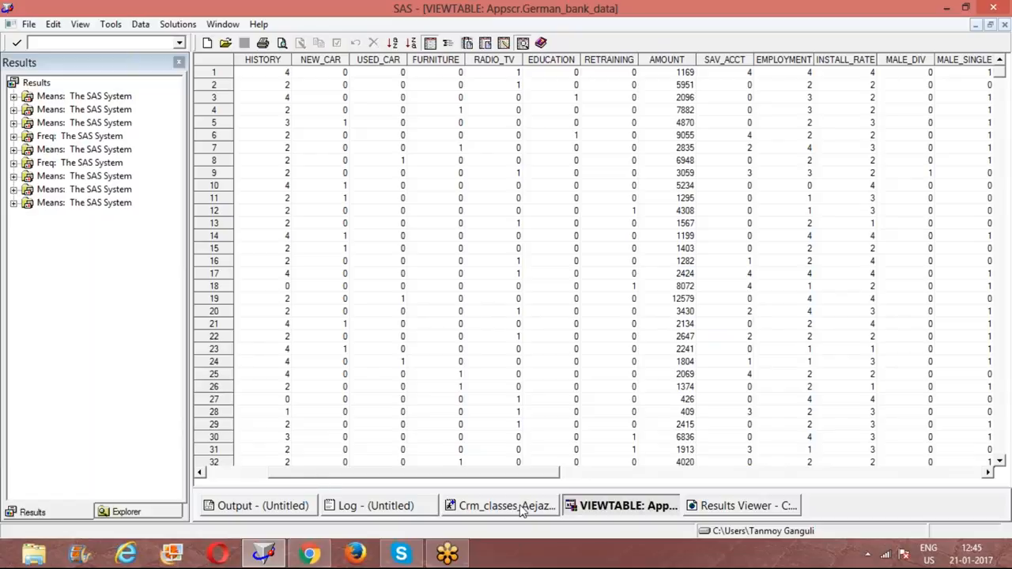
pyautogui.click(502, 506)
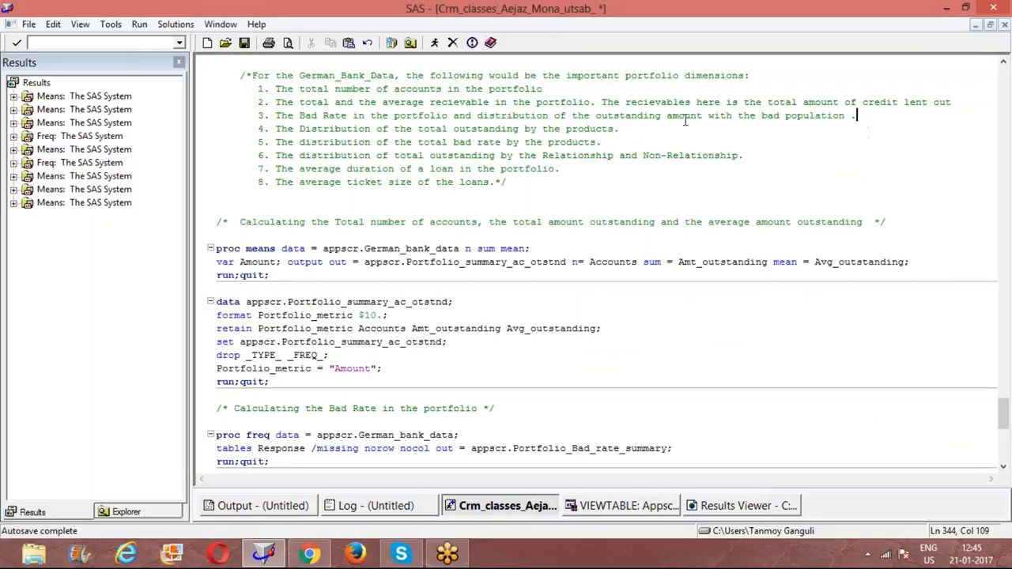
pyautogui.moveTo(557, 215)
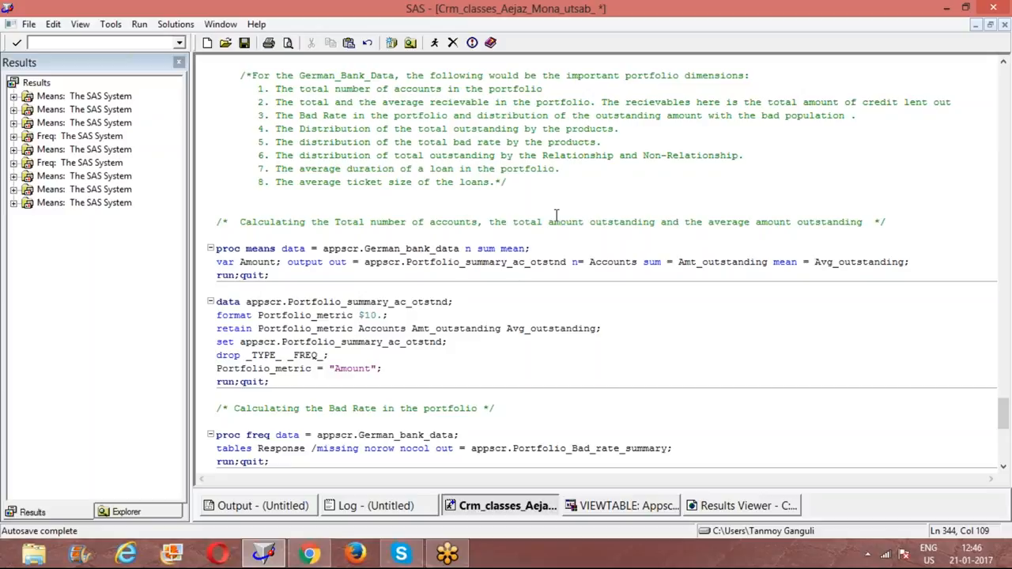
pyautogui.click(855, 115)
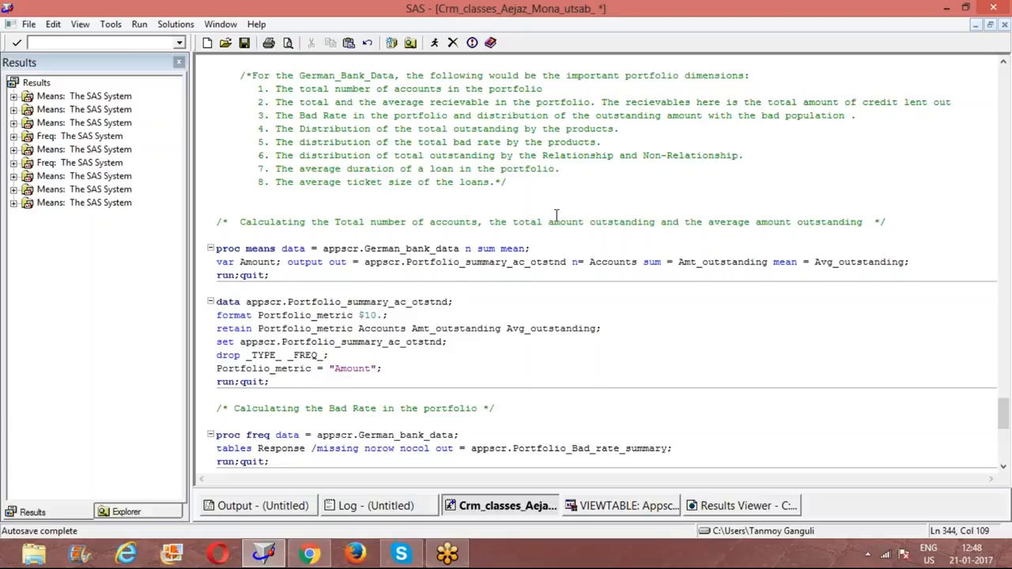
pyautogui.click(857, 115)
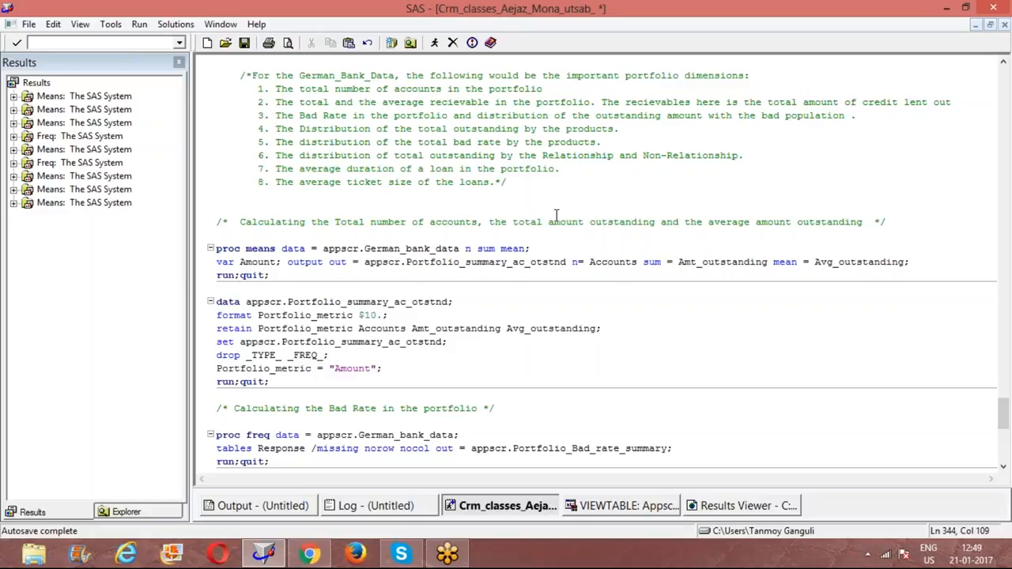
pyautogui.click(858, 115)
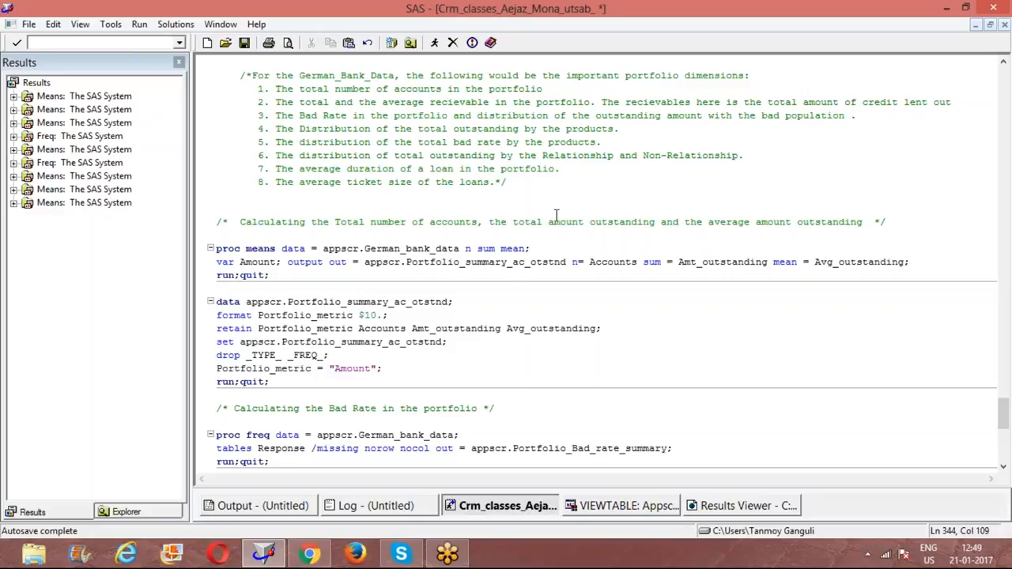
pyautogui.click(857, 115)
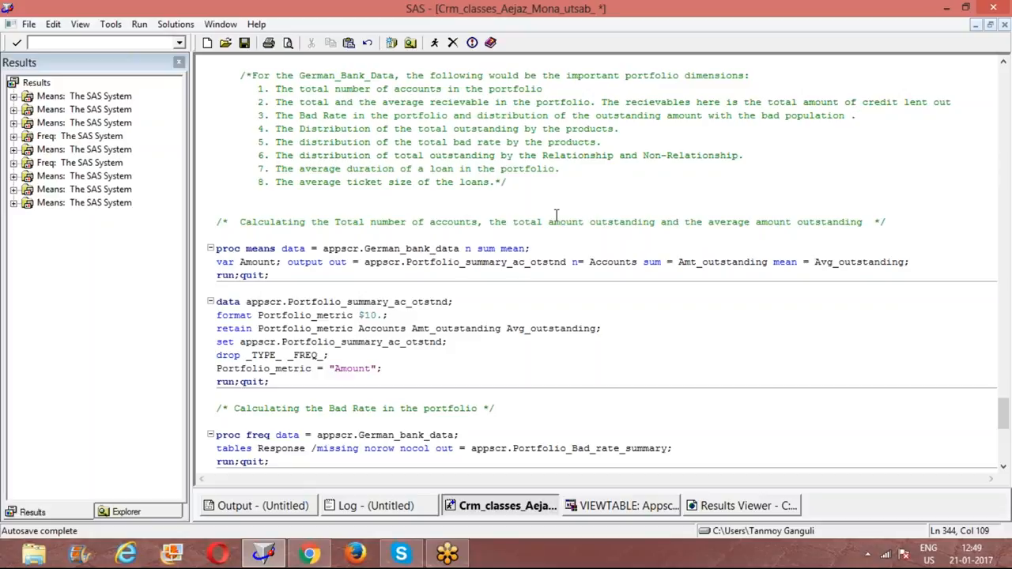
pyautogui.click(857, 115)
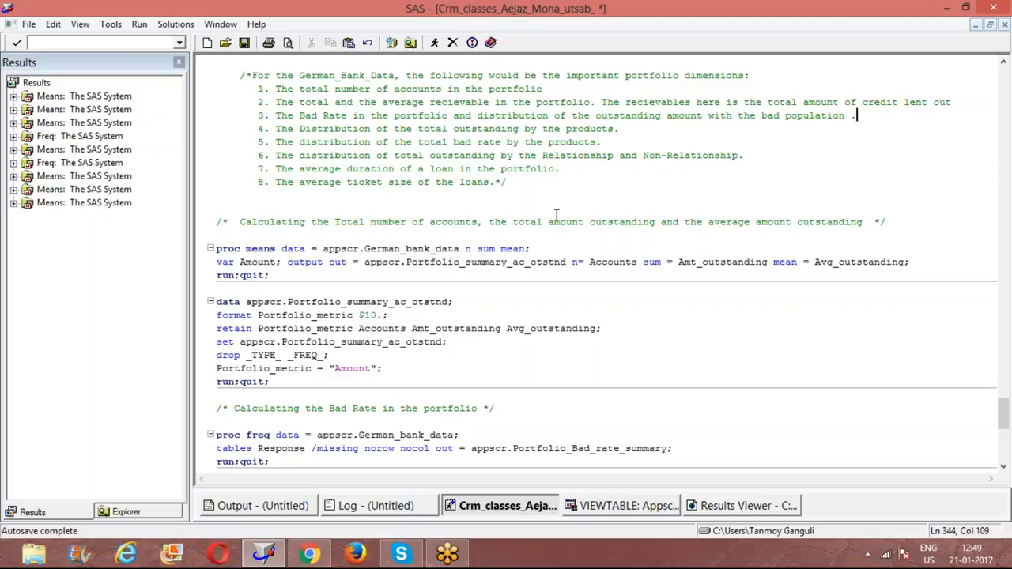